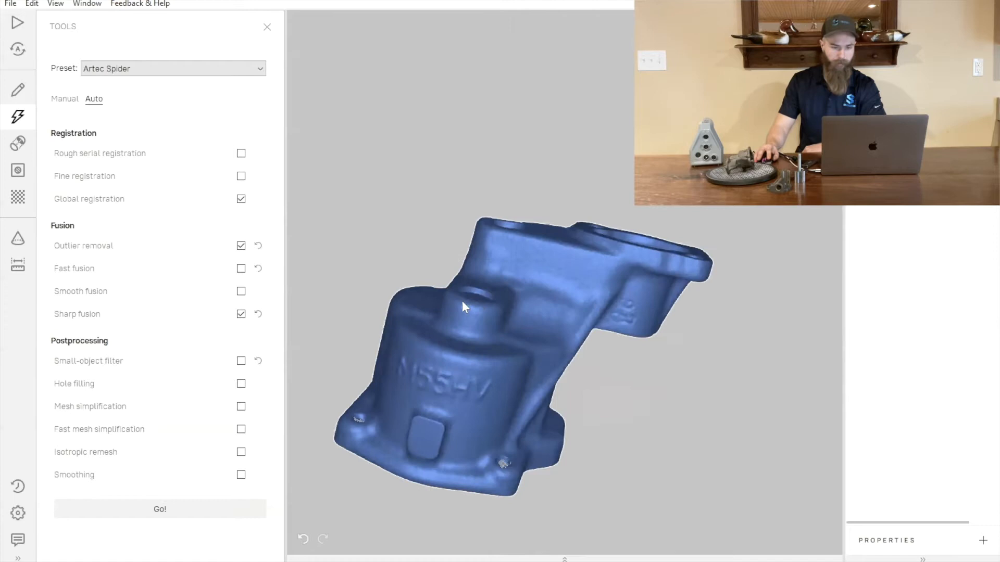
Step: Rotate the scanned pump and pick a slice location on the housing mesh for cross-section curves
left_click_drag(465, 306, 524, 290)
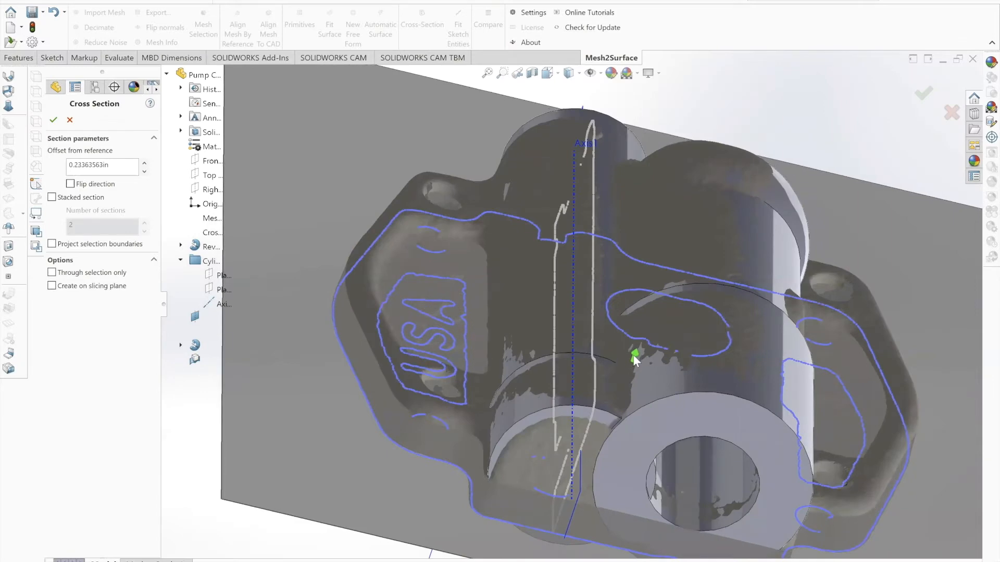
left_click(53, 120)
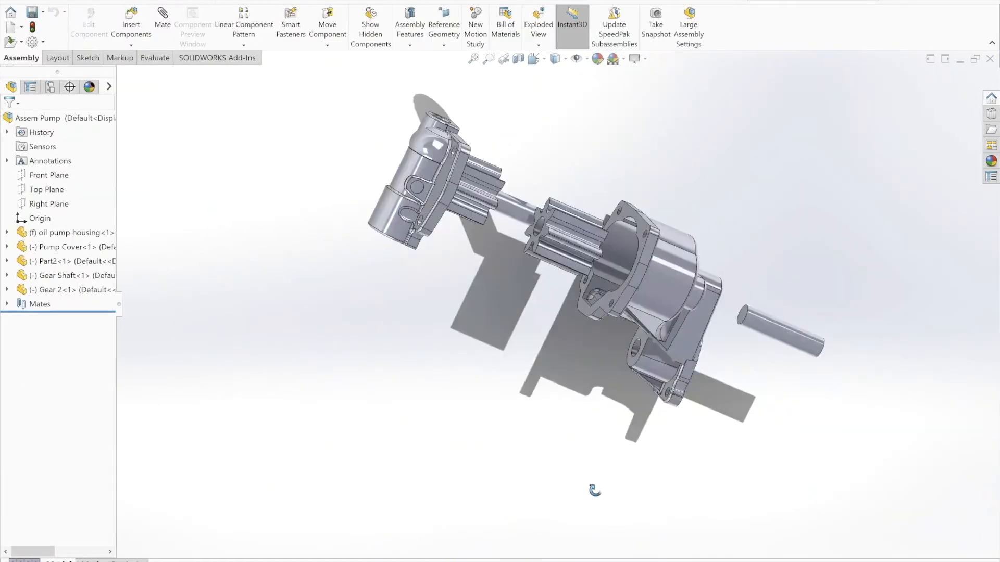
left_click(537, 25)
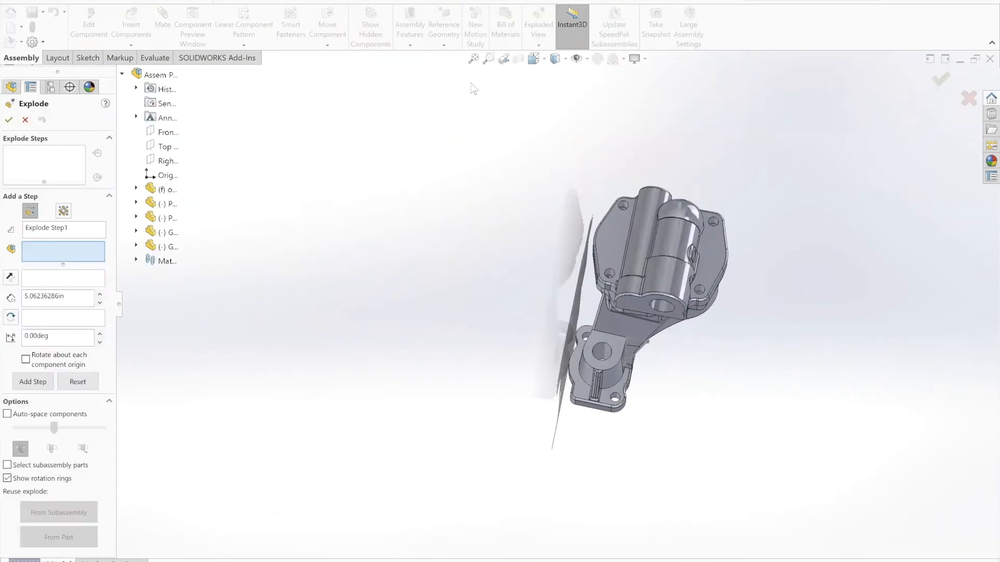
mouse_move(10, 120)
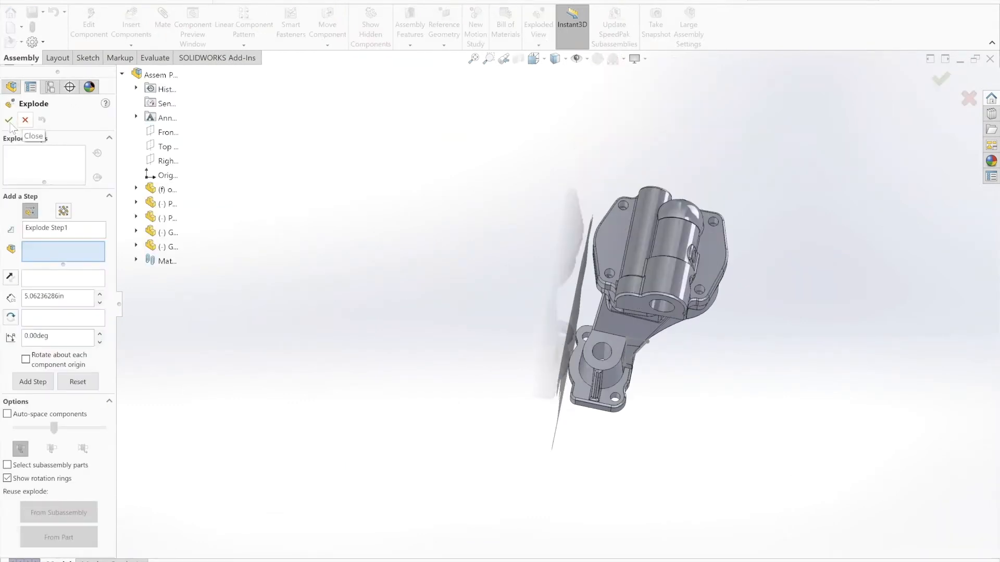
left_click(9, 120)
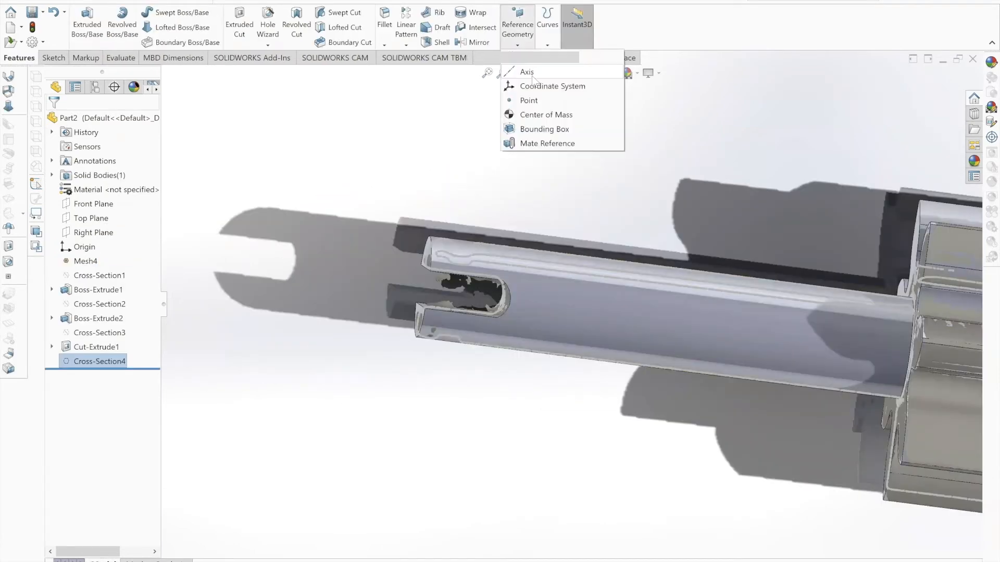
Step: Choose Axis from Reference Geometry to define the gear shaft's rotation axis
left_click(527, 72)
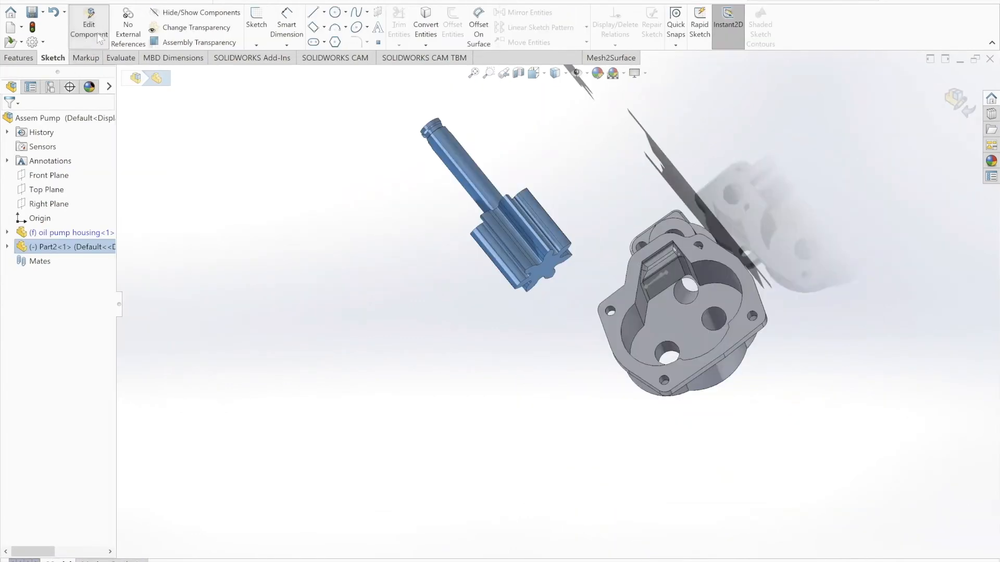
Step: Exit in-context editing of Part2 and begin a mate between pump cover and housing
left_click(88, 24)
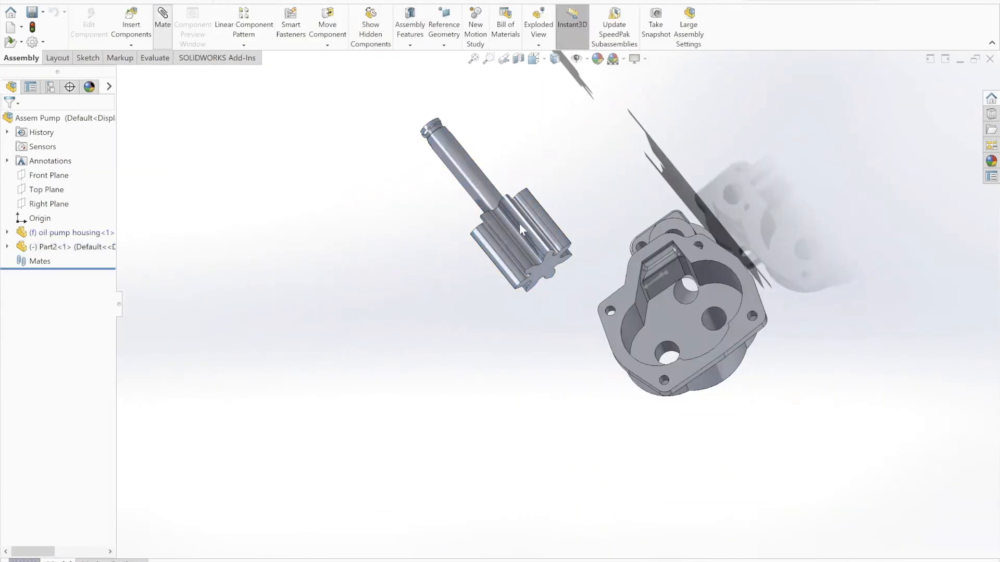
left_click(162, 16)
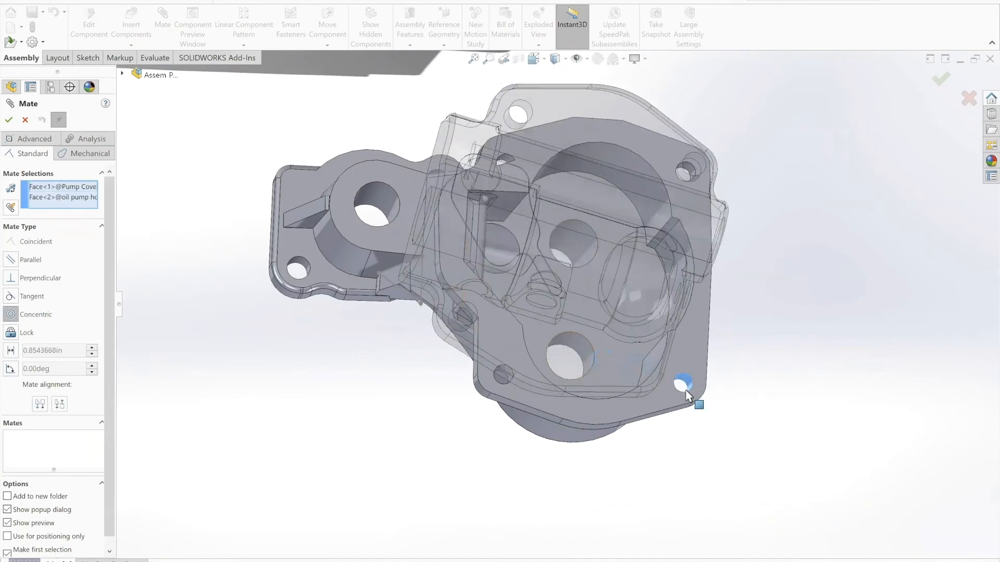
Step: Apply a Concentric mate aligning the pump cover bolt hole with the housing hole
left_click(36, 315)
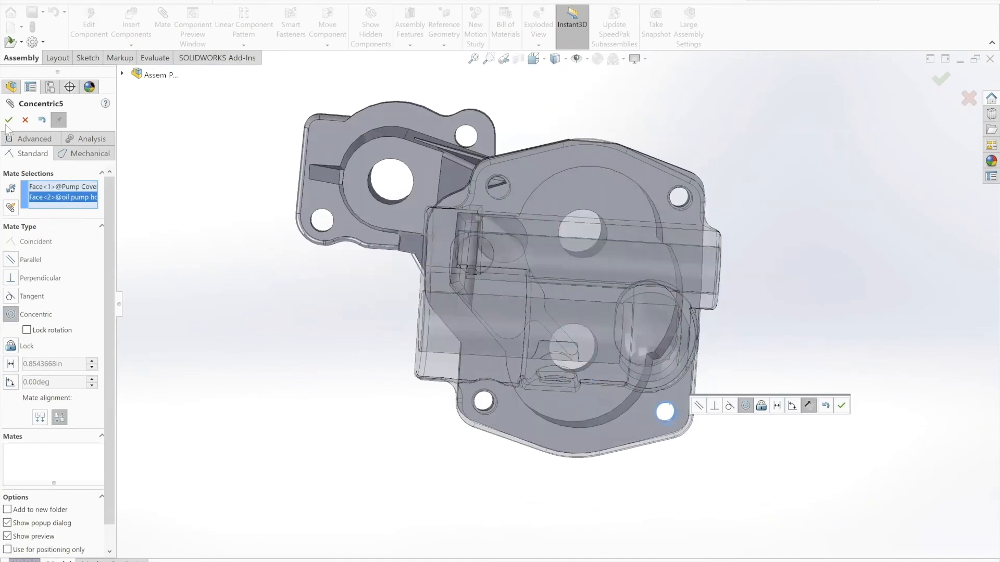